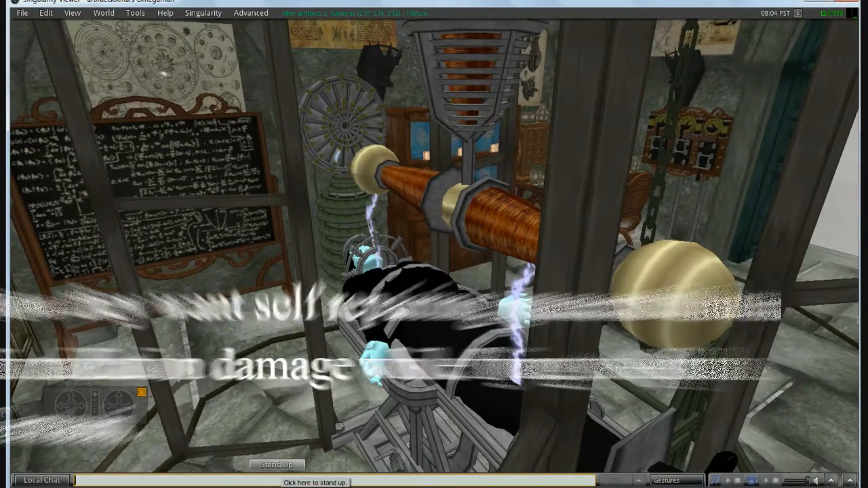
Switch from Singularity Viewer to the TechXplore nano-spacecraft article in Chrome
{"action": "left_click", "coordinate": [276, 464]}
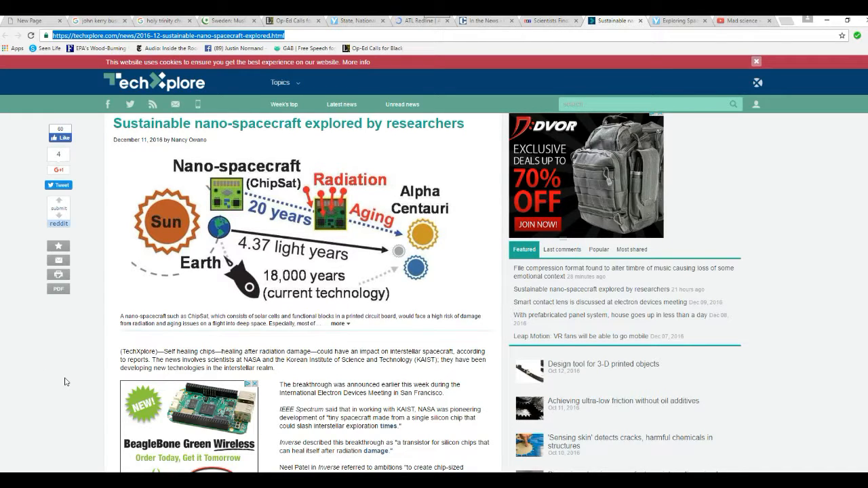
{"action": "mouse_move", "coordinate": [98, 334]}
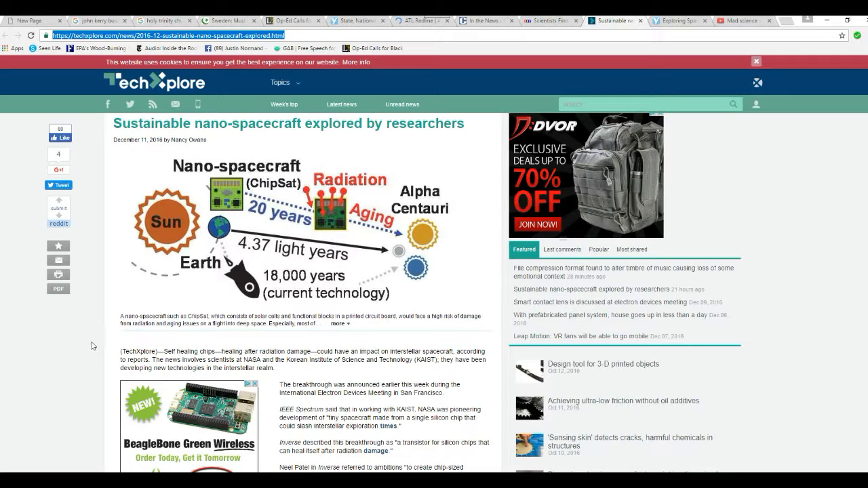
Scroll past the header to the diagram and NASA/KAIST self-healing transistor paragraphs
{"action": "scroll", "scroll_direction": "down", "scroll_amount": 3}
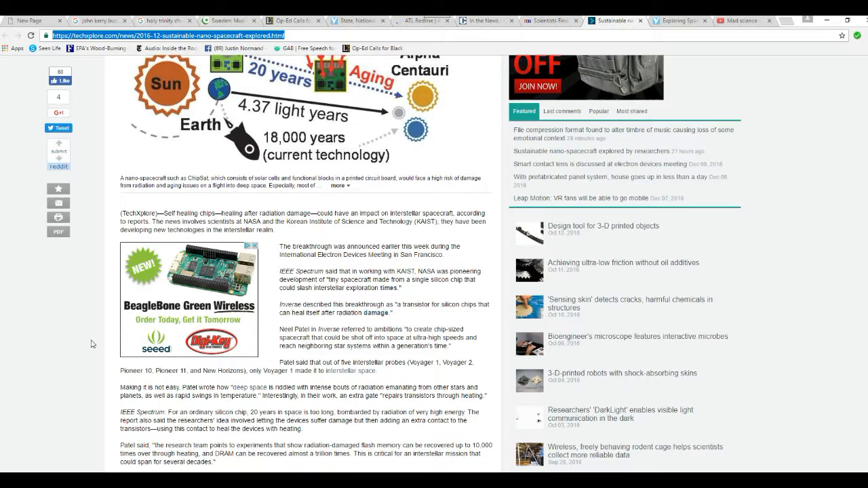
{"action": "mouse_move", "coordinate": [80, 327]}
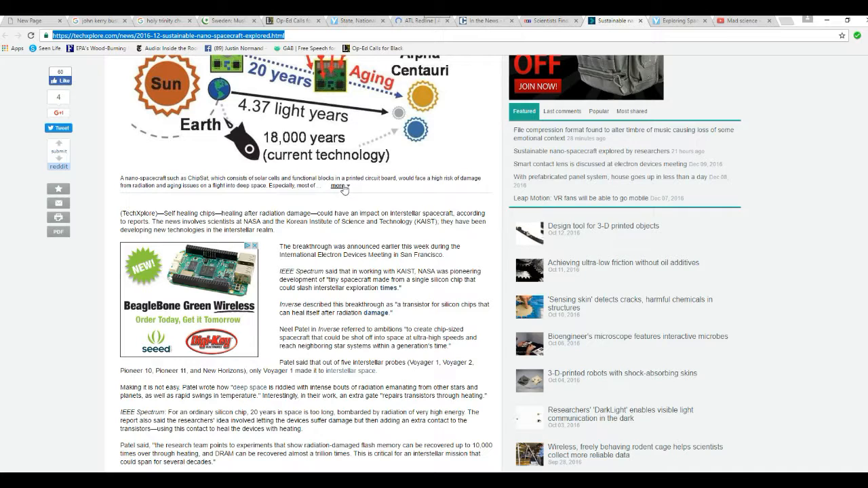
Expand the diagram caption to show the full credit to D.-I. Moon et al
{"action": "left_click", "coordinate": [336, 187]}
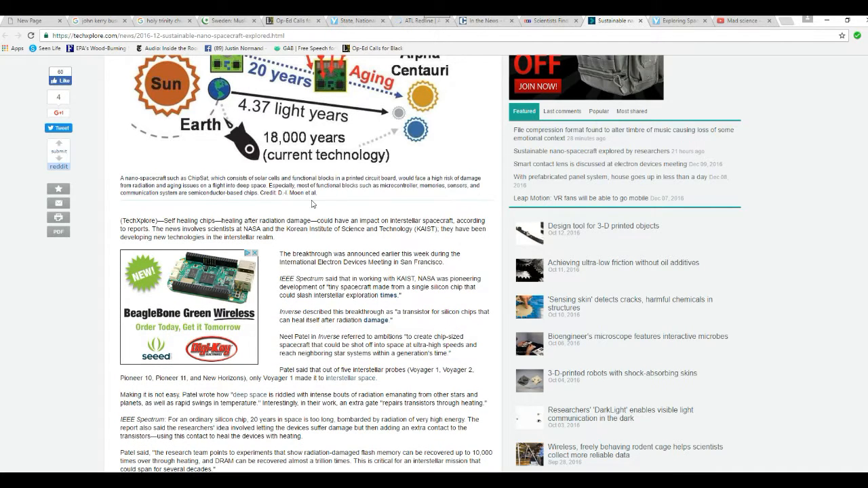
{"action": "mouse_move", "coordinate": [358, 199]}
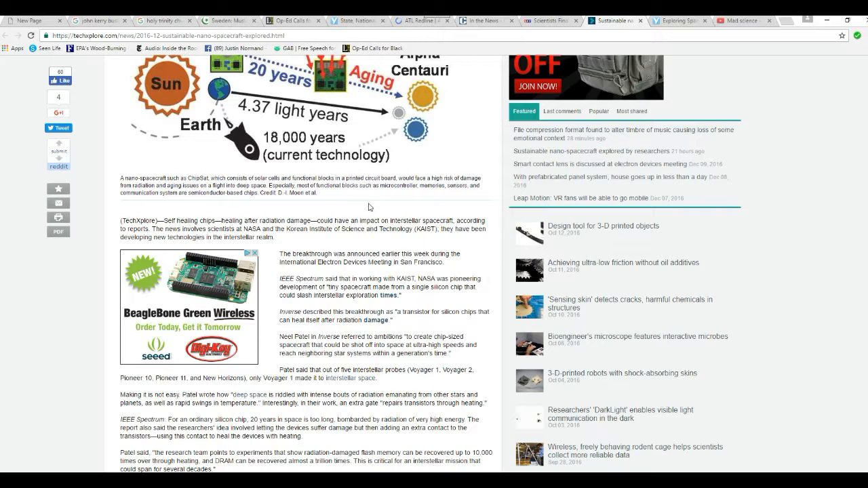
{"action": "mouse_move", "coordinate": [388, 196]}
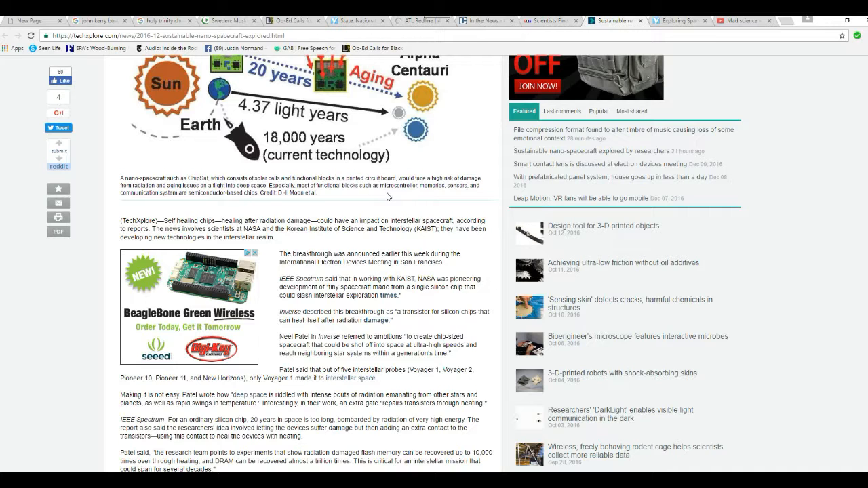
Scroll to the article's closing paragraphs, Explore further link and paper references
{"action": "scroll", "scroll_direction": "down", "scroll_amount": 3}
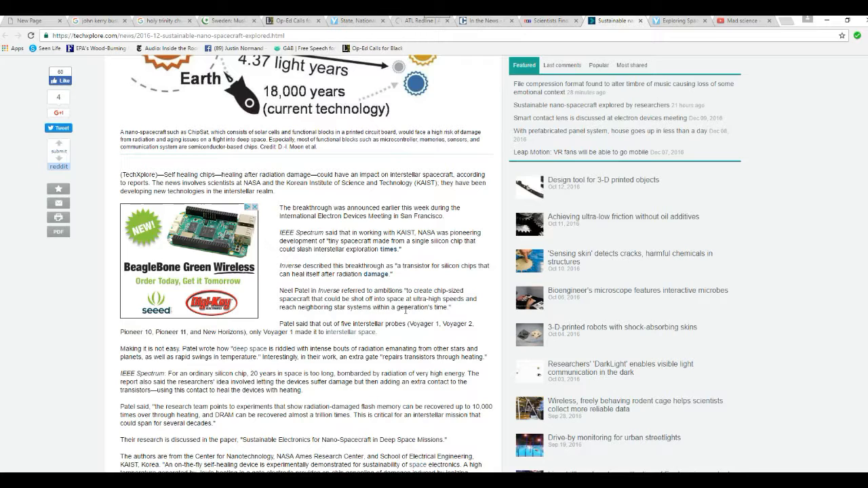
{"action": "mouse_move", "coordinate": [436, 280]}
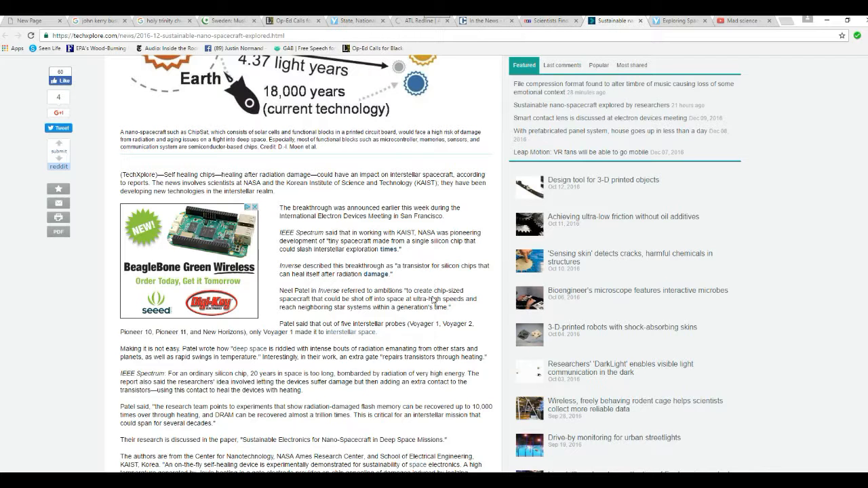
{"action": "scroll", "scroll_direction": "down", "scroll_amount": 3}
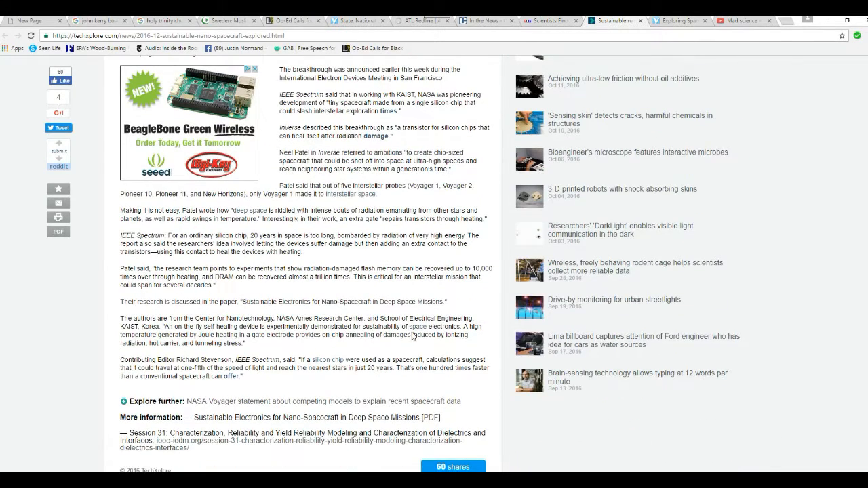